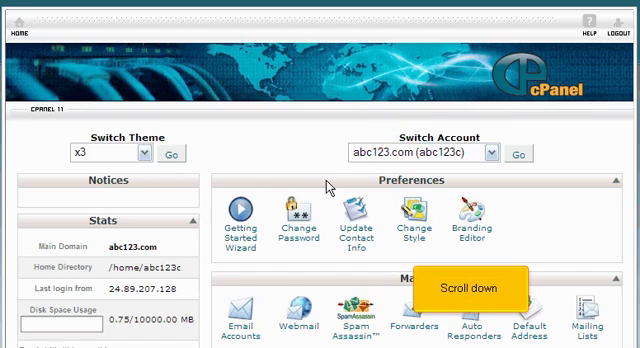
# Step: Scroll the cPanel home page and open Cron jobs under Advanced
pyautogui.scroll(-3)
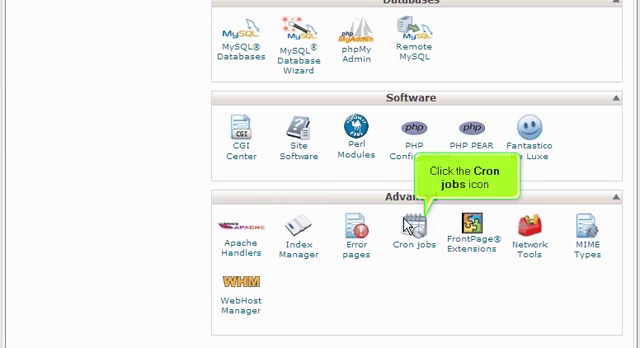
pyautogui.click(418, 224)
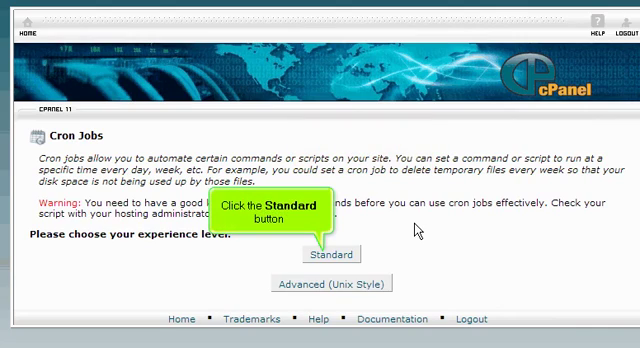
# Step: Choose the Standard cron setup and enter home/abc123c/public_html/cgi-bin/clients. as the command
pyautogui.click(334, 254)
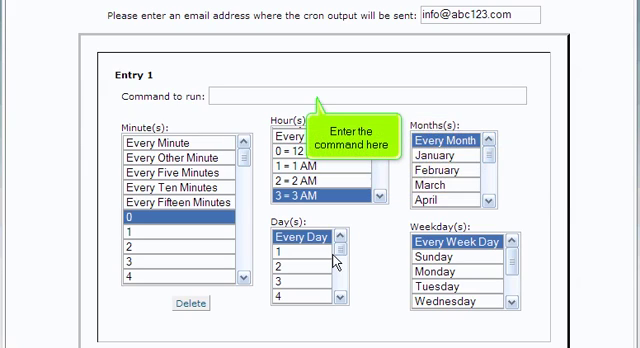
pyautogui.write('home/abc123/')
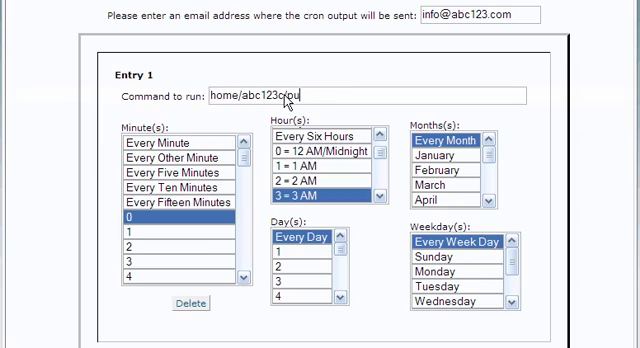
pyautogui.write('public_html/cg')
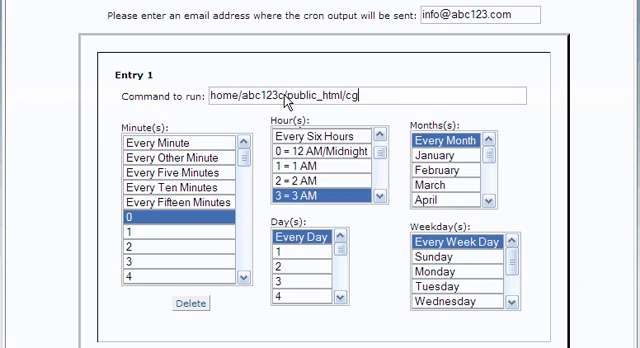
pyautogui.write('-bin/clients.cgi')
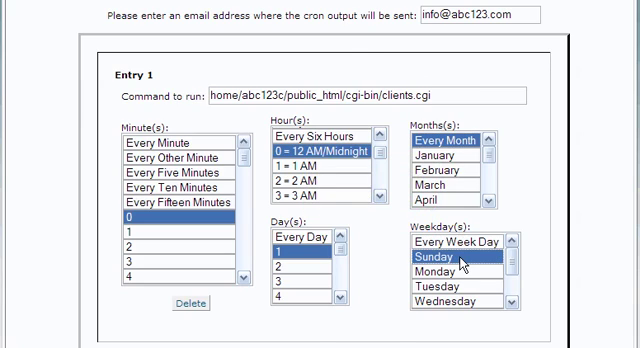
# Step: Scroll down the cron form after finishing the clients.cgi command and schedule
pyautogui.scroll(-3)
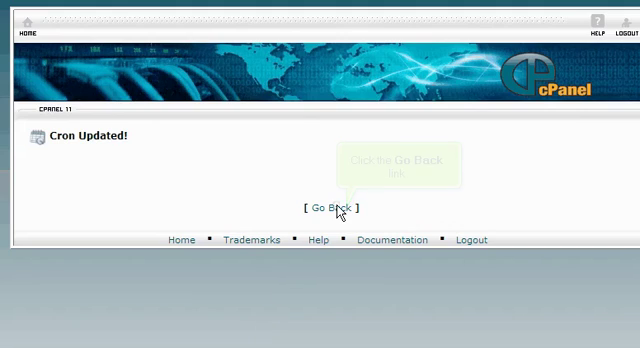
# Step: Return from the saved cron job and reopen the Standard cron form
pyautogui.click(328, 208)
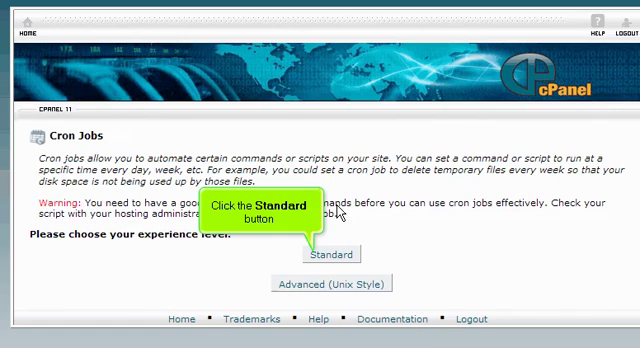
pyautogui.click(334, 254)
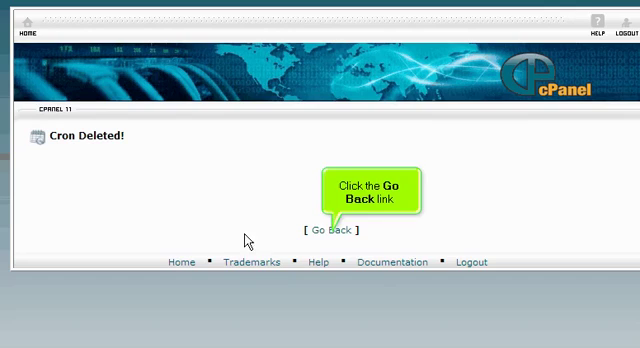
# Step: Go back from the Cron Deleted page and choose the Advanced (Unix Style) setup
pyautogui.click(337, 231)
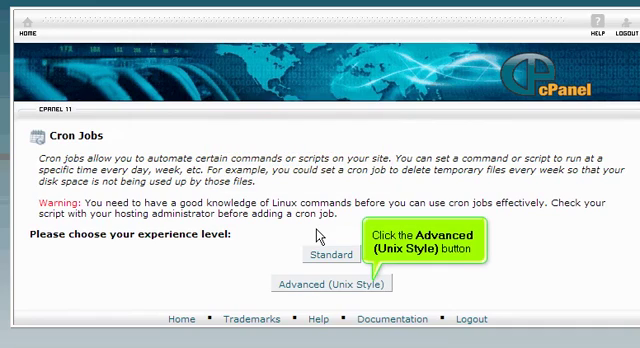
pyautogui.moveTo(330, 285)
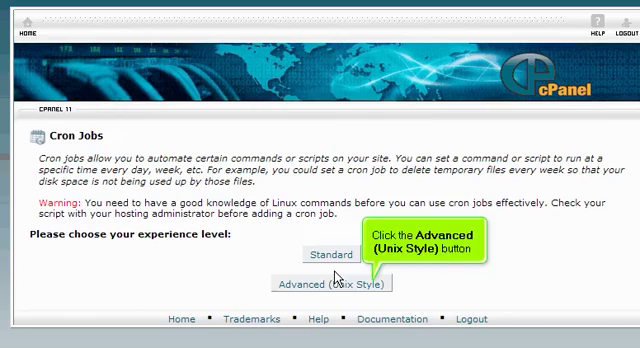
pyautogui.click(332, 284)
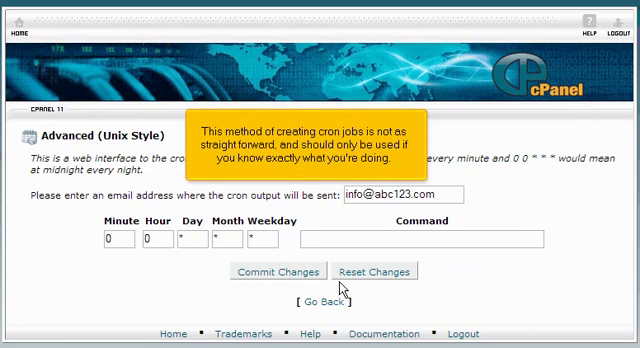